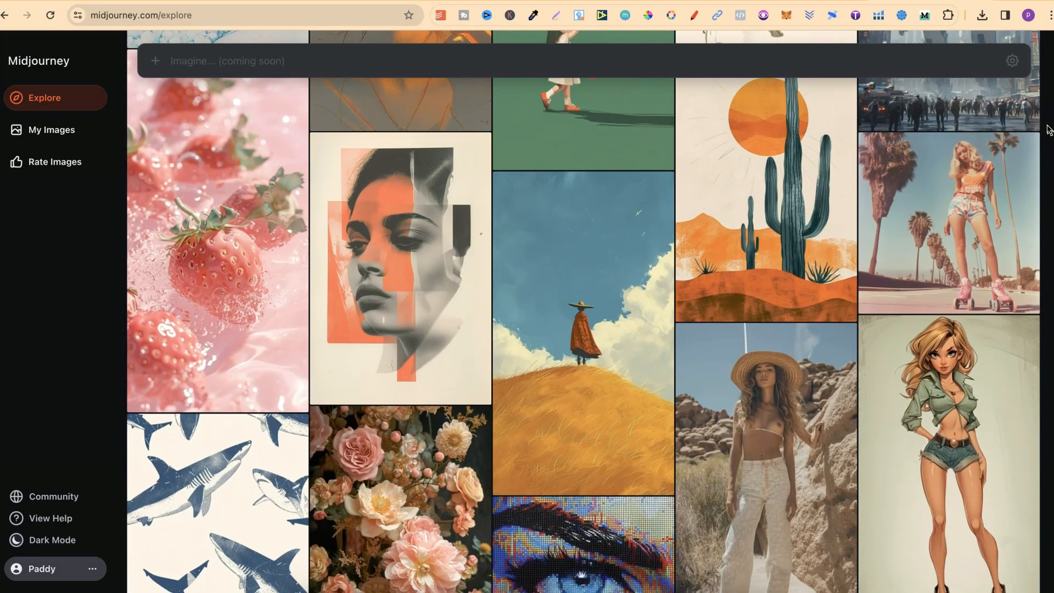
- Scroll down the Midjourney Explore gallery, landing on the Discord coloring-page image
scroll(down, 3)
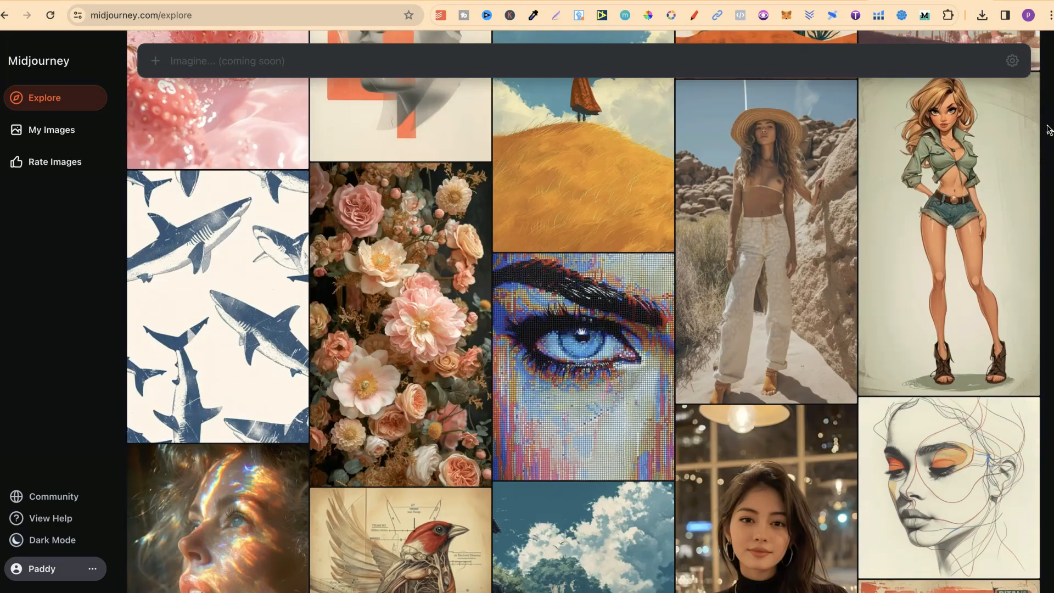
scroll(down, 3)
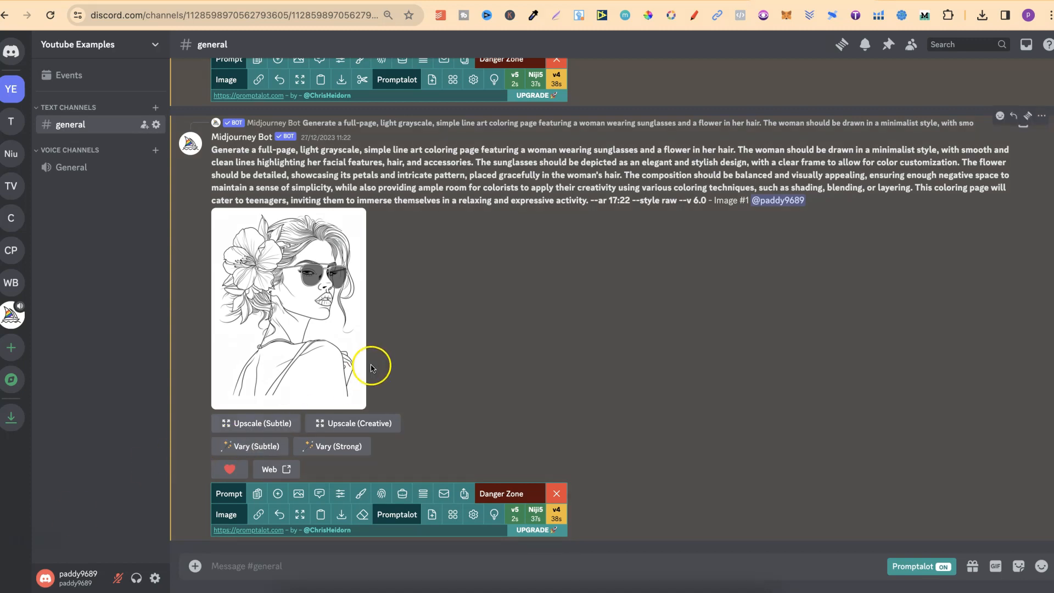
mouse_move(12, 89)
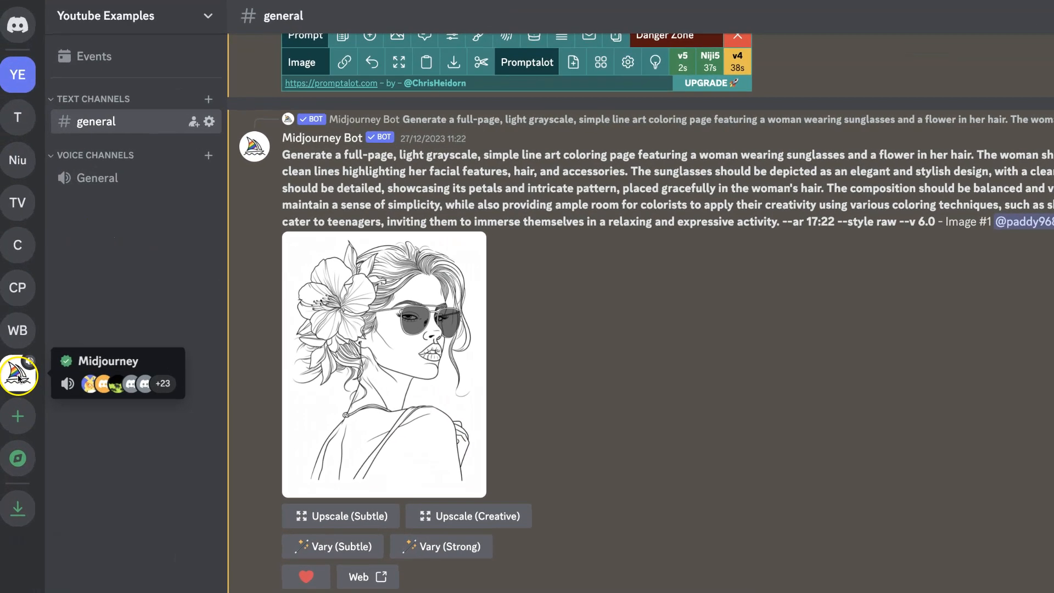
- Switch to the Midjourney server from the left server bar
click(18, 374)
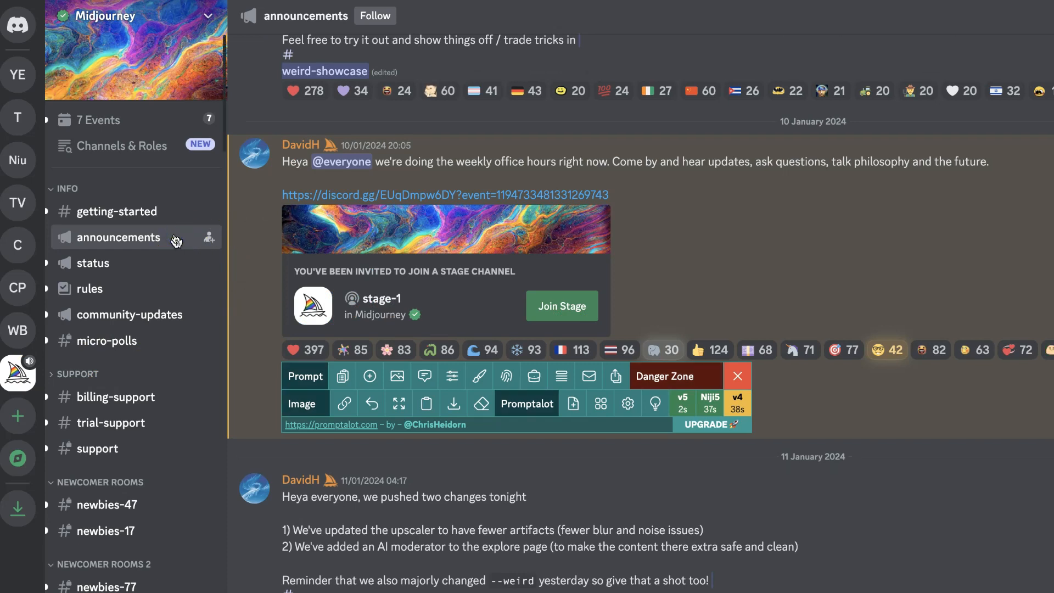
mouse_move(131, 320)
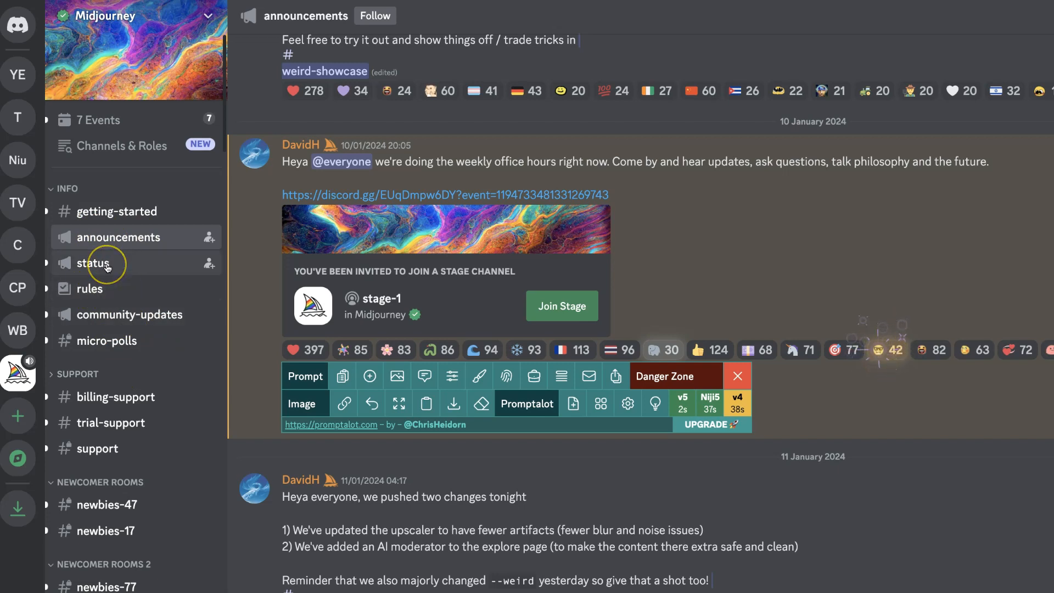
mouse_move(117, 211)
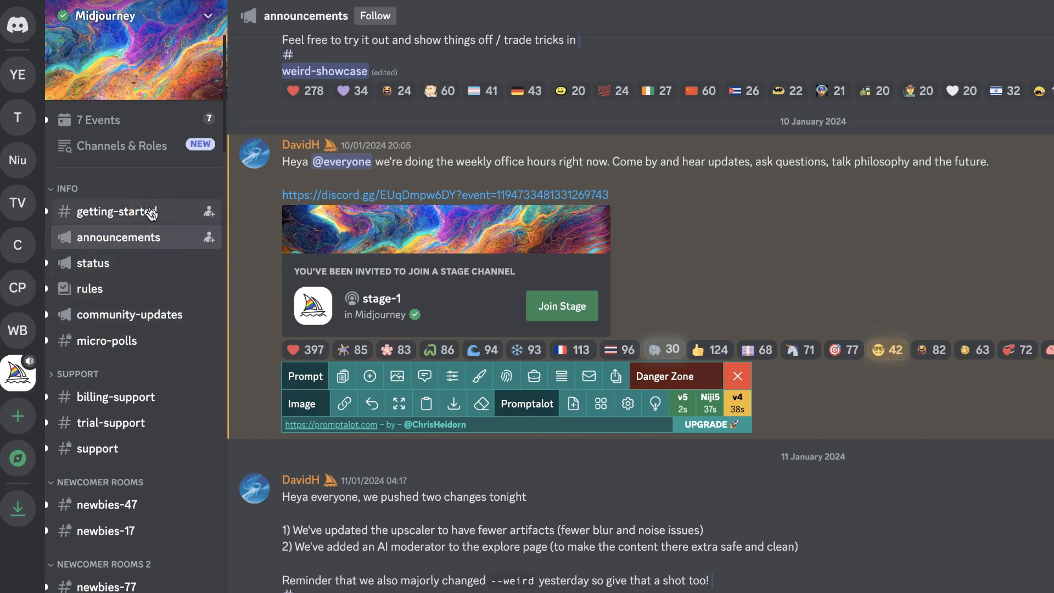
mouse_move(161, 243)
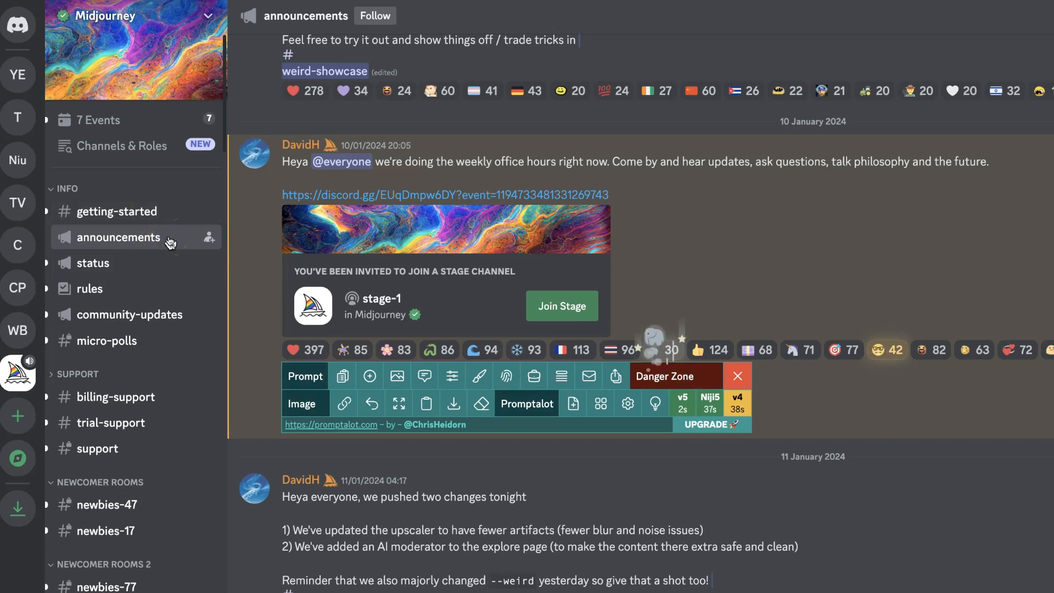
- Scroll down to the 11 January 2024 upscaler and AI moderator announcement
scroll(down, 3)
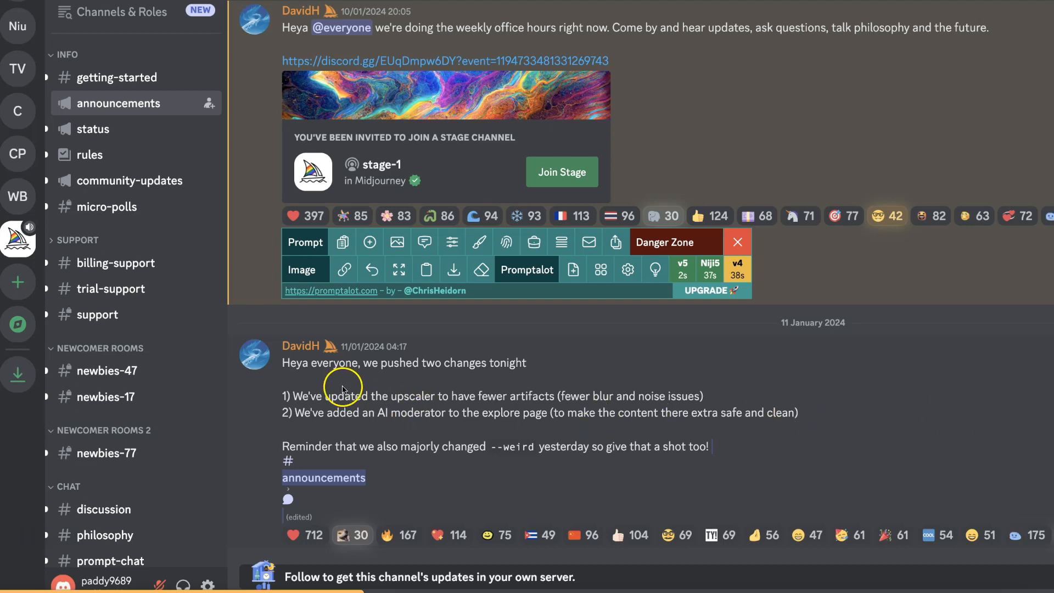
mouse_move(303, 381)
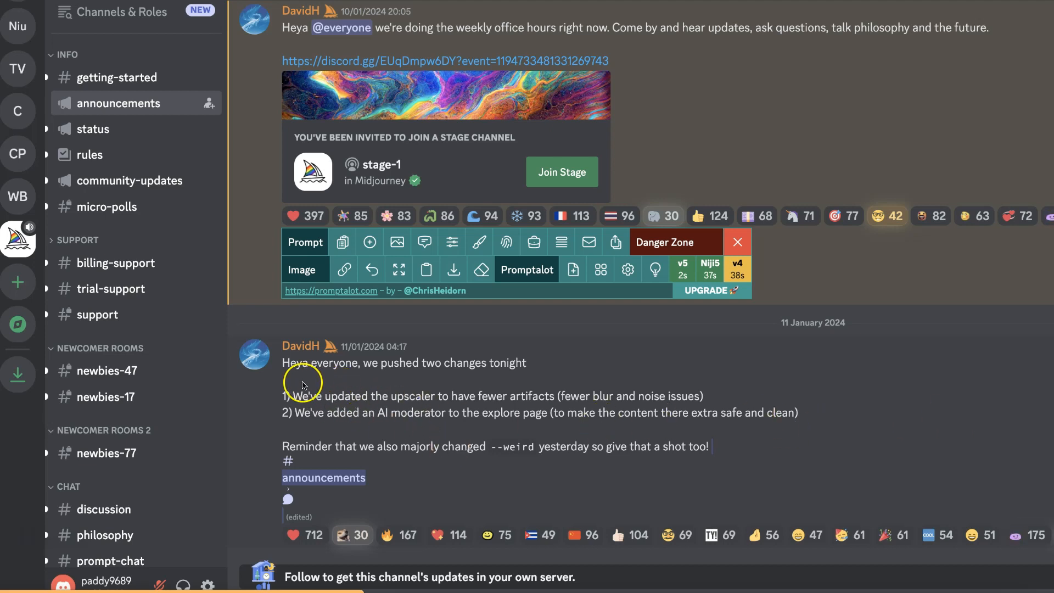
mouse_move(504, 409)
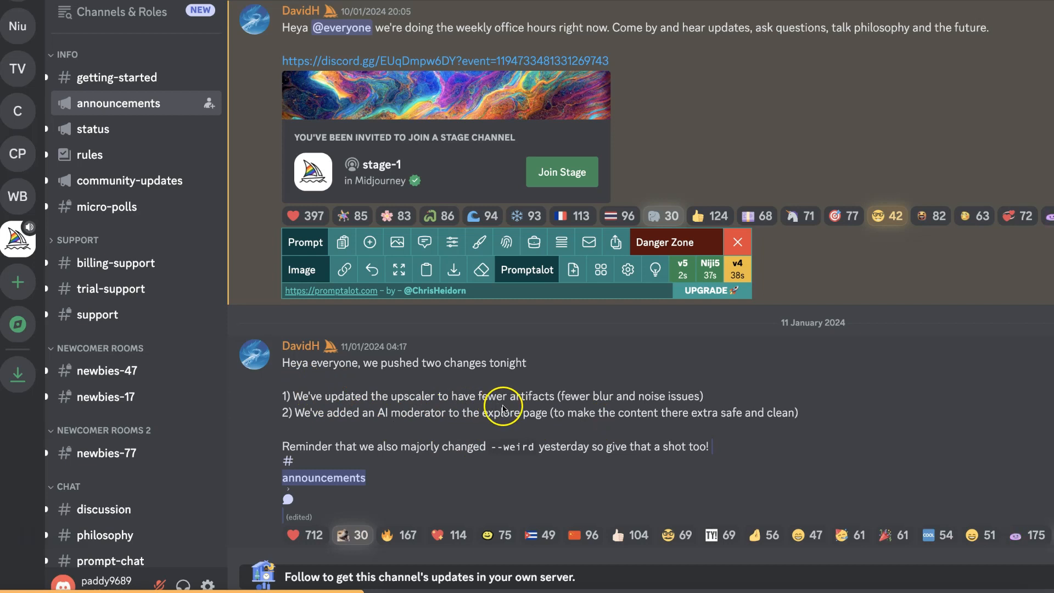
mouse_move(334, 432)
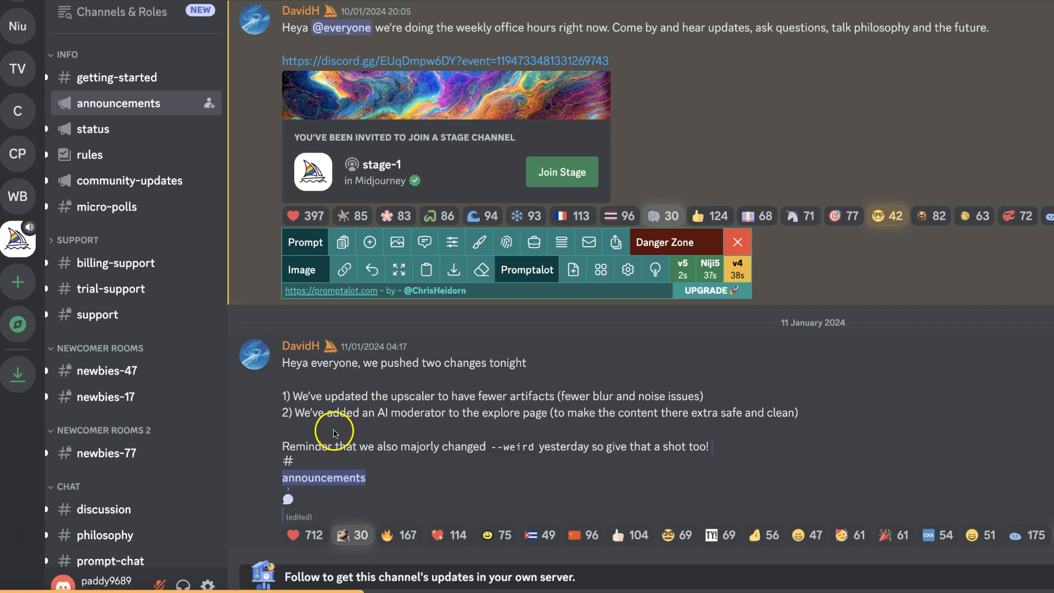
mouse_move(454, 423)
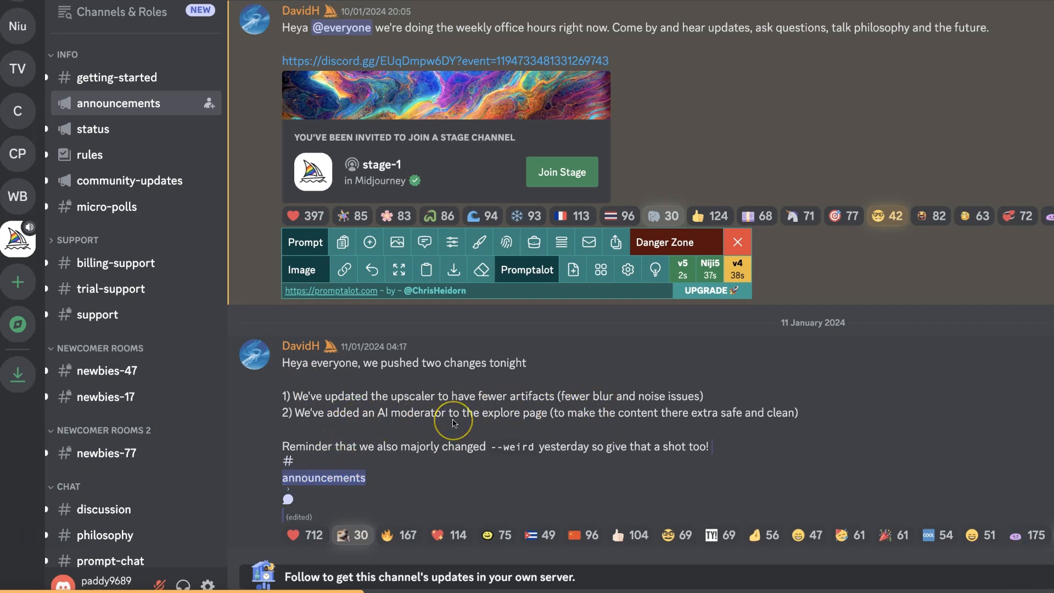
mouse_move(471, 419)
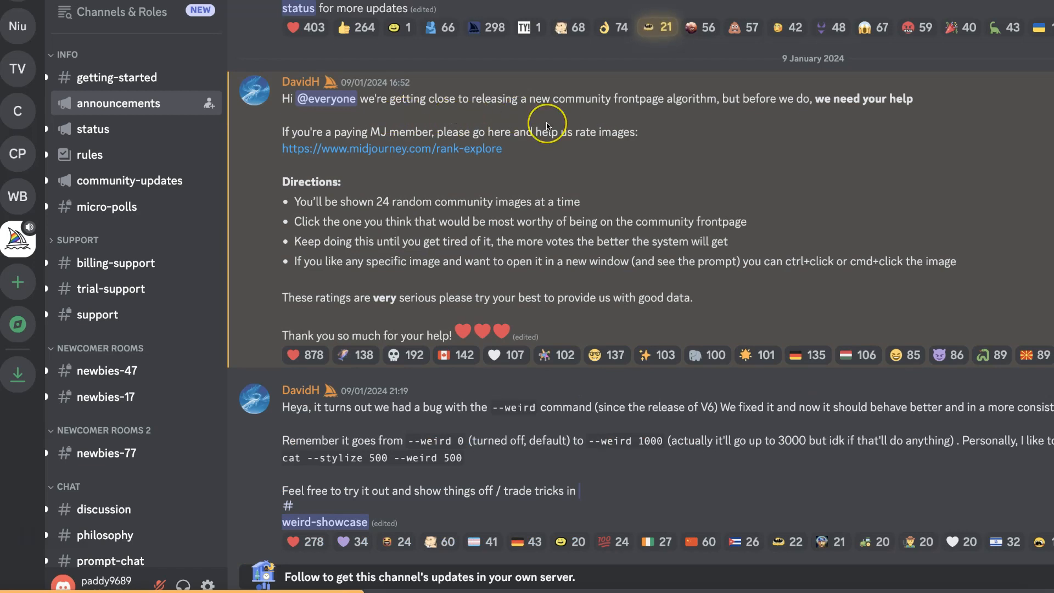
mouse_move(662, 107)
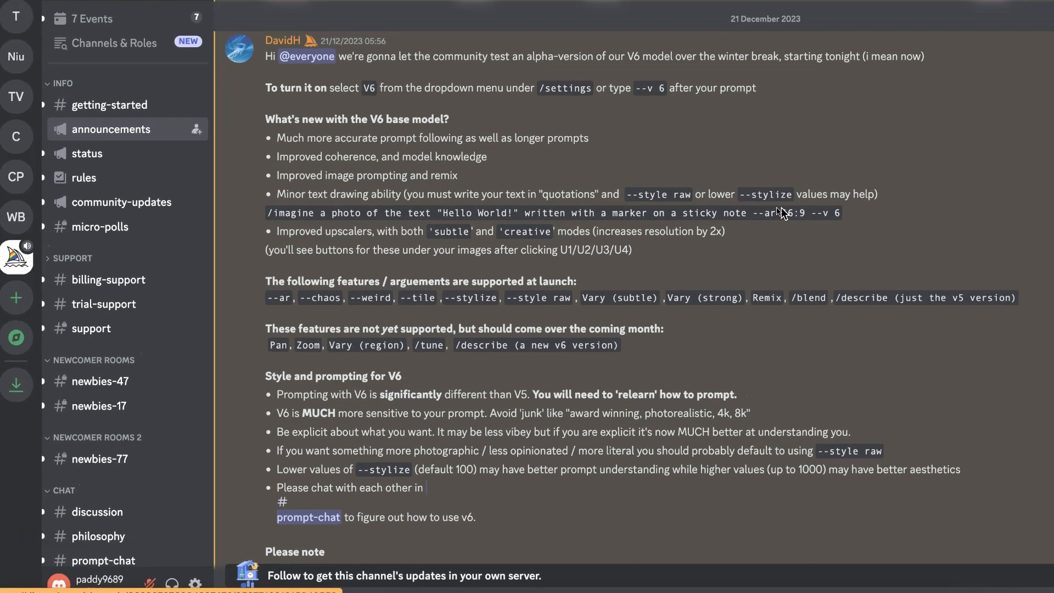
- Scroll up to the 20 December 2023 post asking members to rate V6 images
scroll(up, 3)
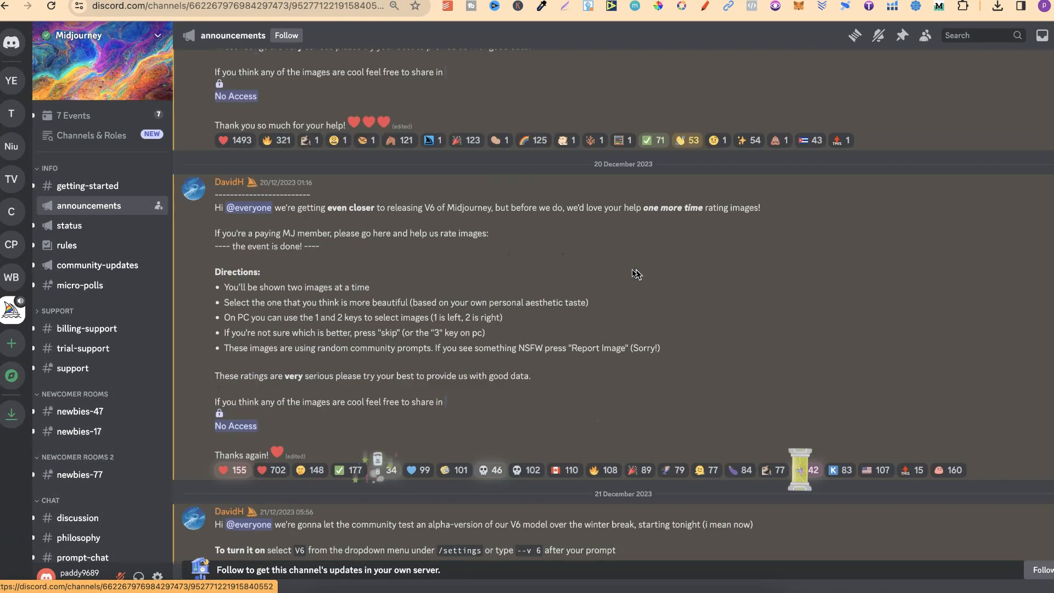